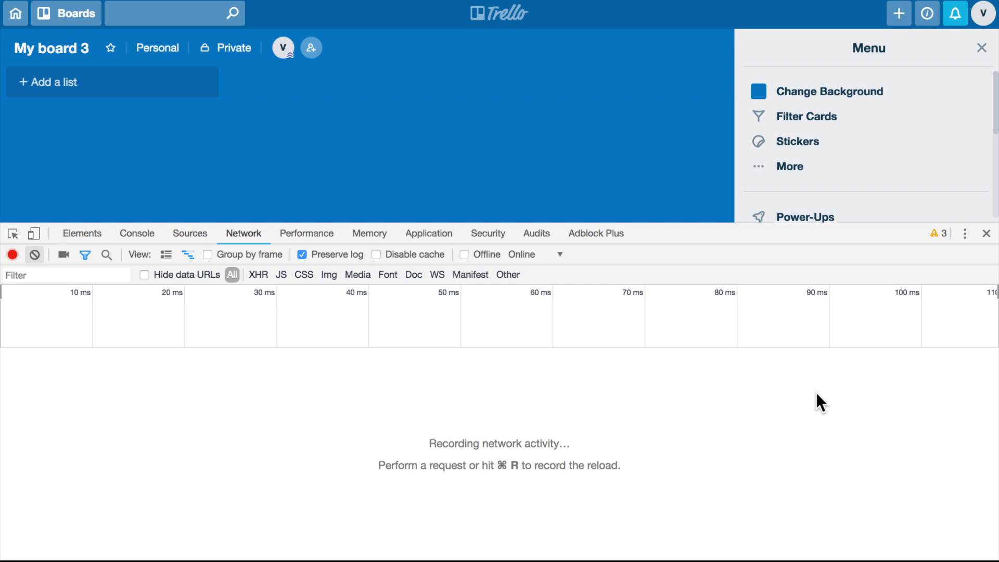
pyautogui.moveTo(499, 409)
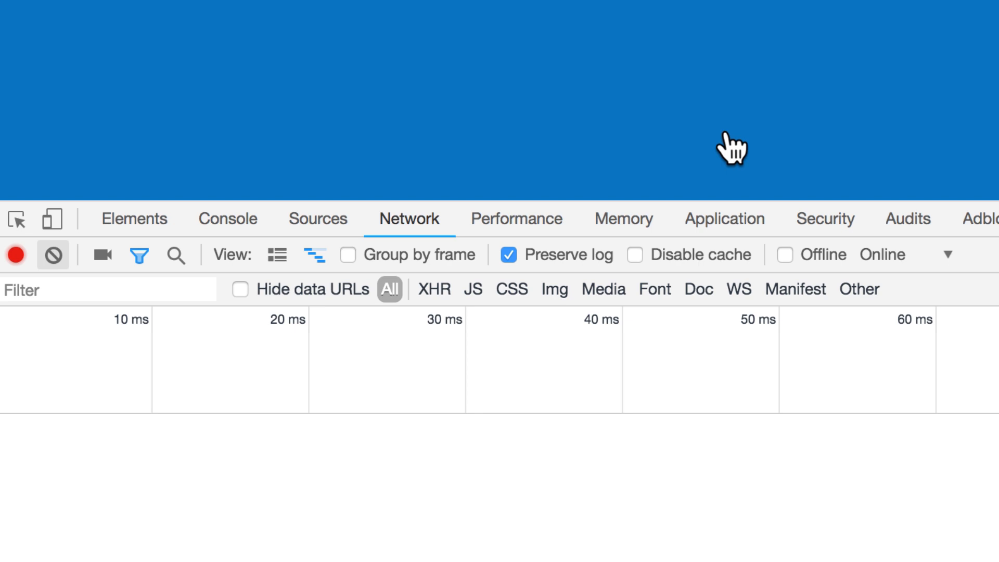
pyautogui.moveTo(431, 315)
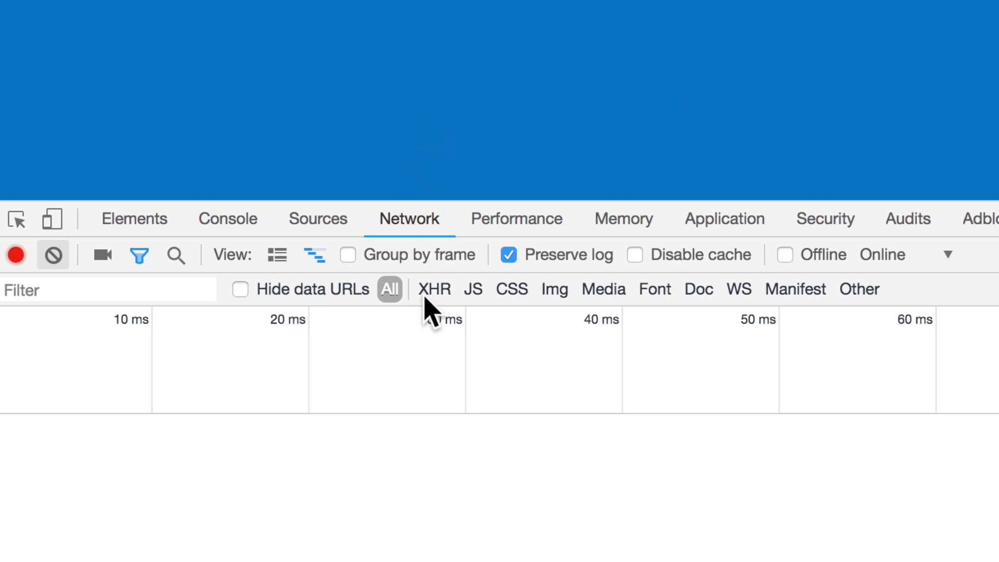
pyautogui.moveTo(558, 255)
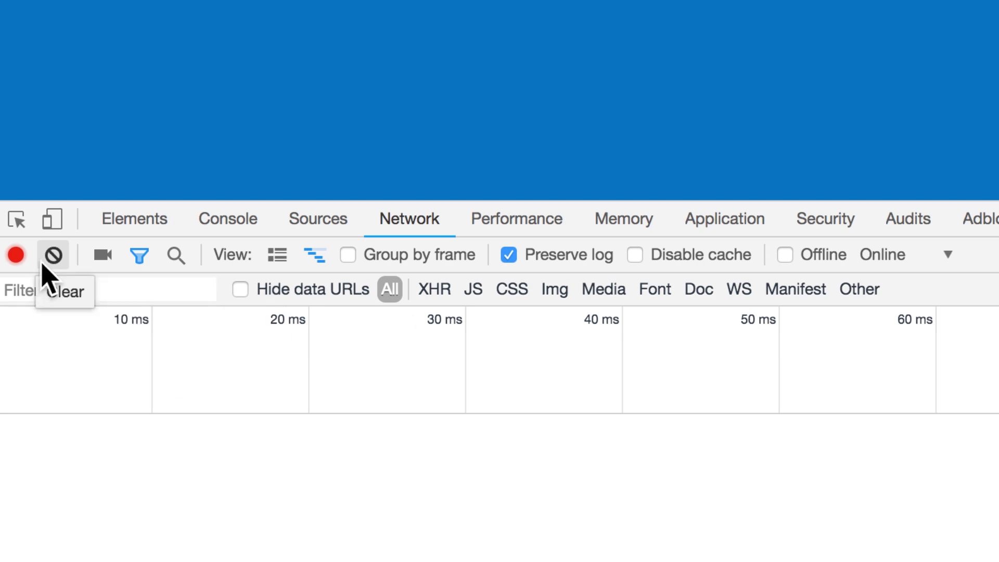
pyautogui.moveTo(264, 528)
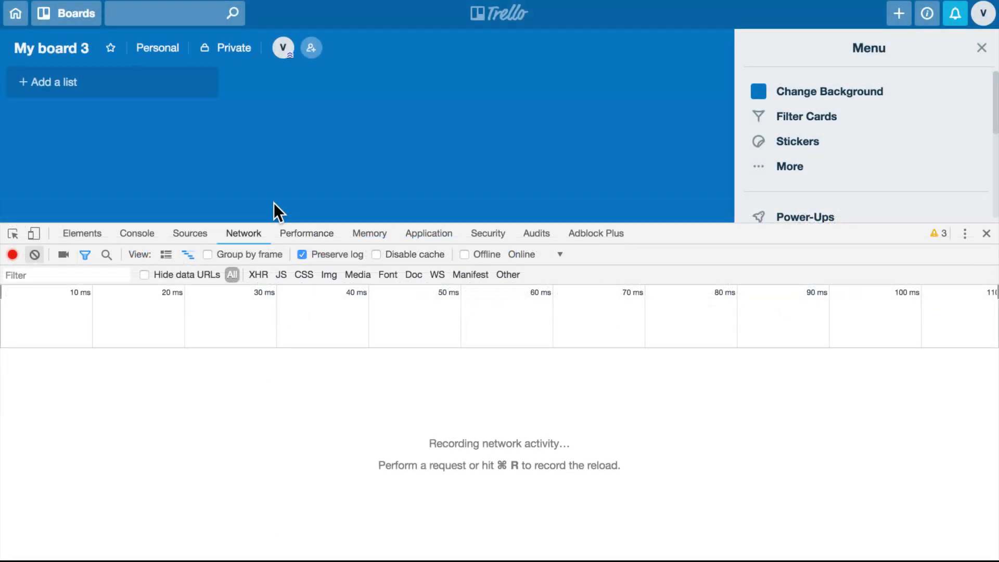
pyautogui.moveTo(59, 94)
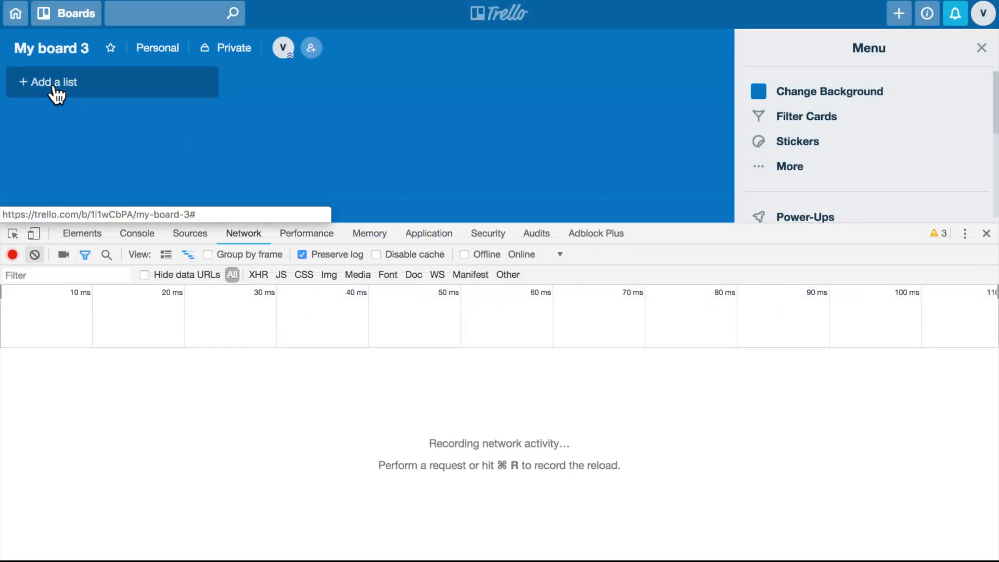
# Create a new list named 'Test list' on the Trello board
pyautogui.click(57, 82)
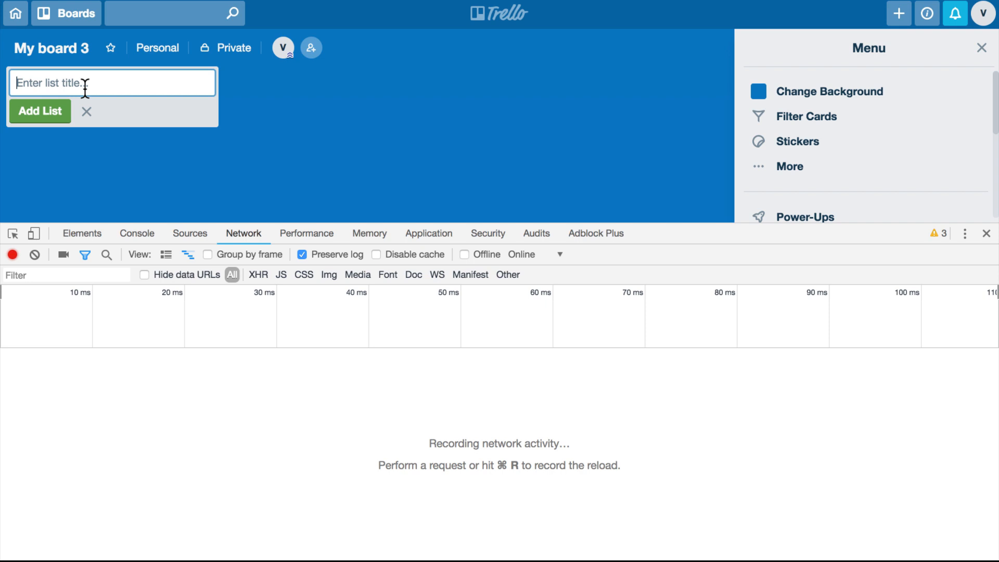
pyautogui.write('Test')
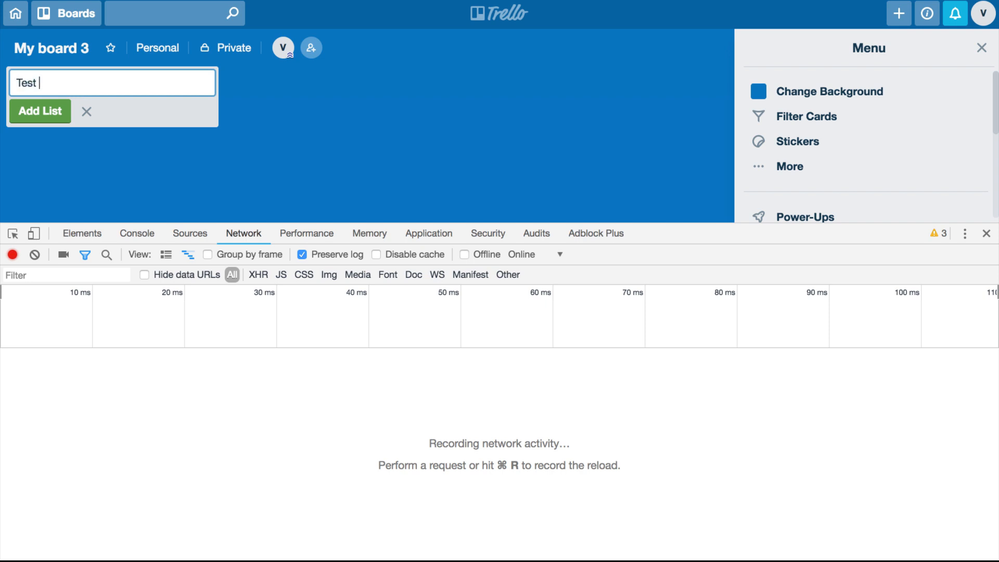
pyautogui.write('list')
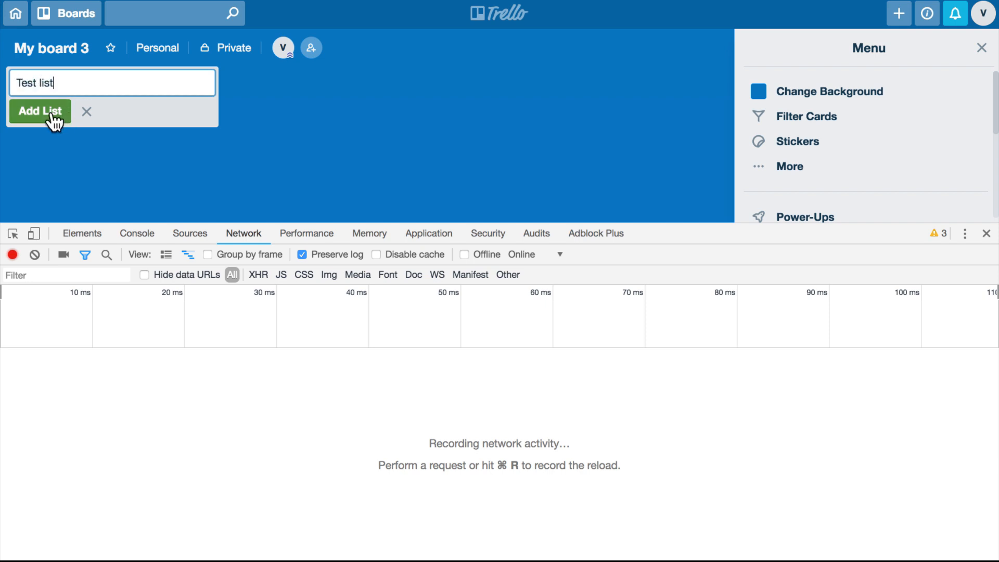
pyautogui.click(39, 111)
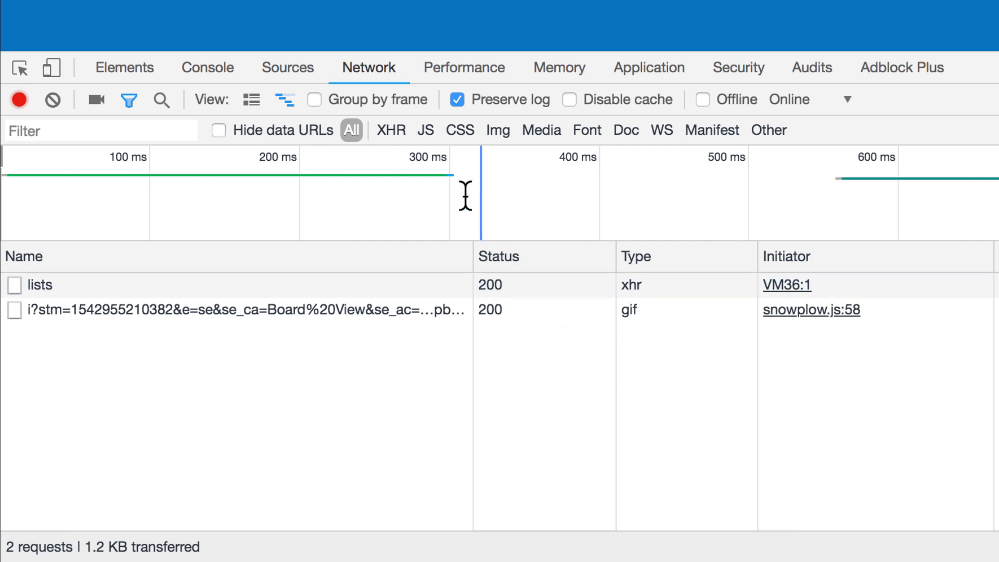
pyautogui.moveTo(390, 130)
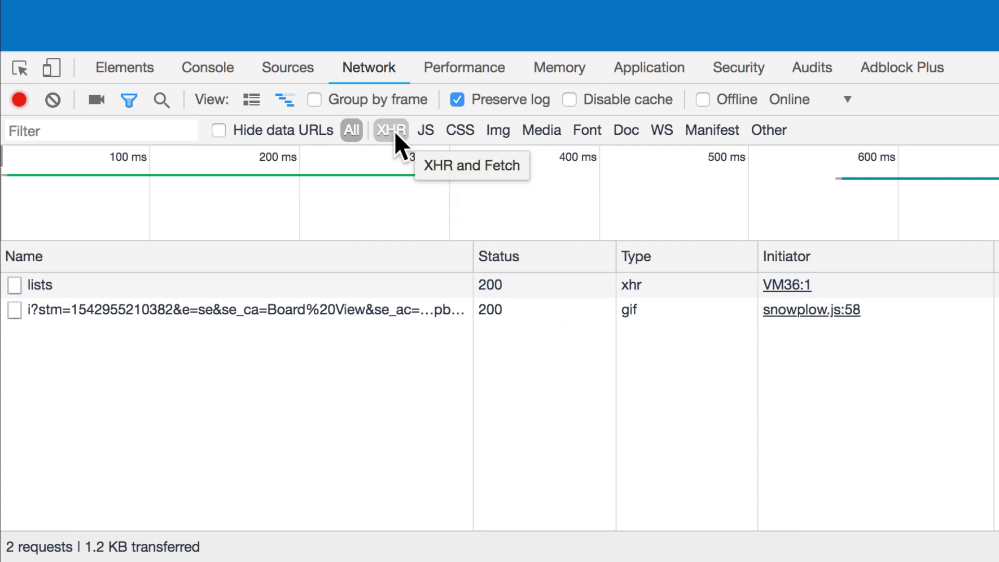
pyautogui.click(390, 130)
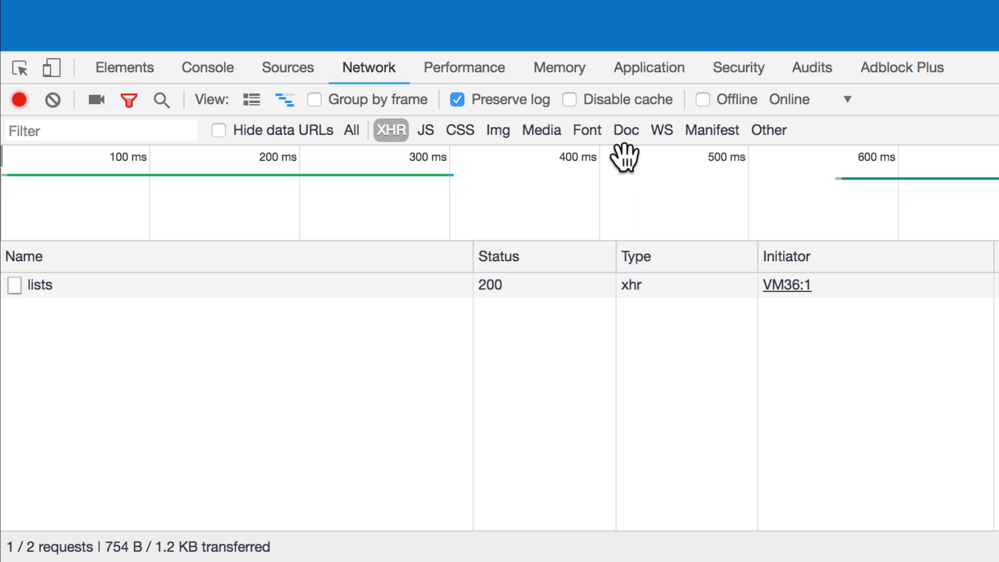
pyautogui.click(626, 130)
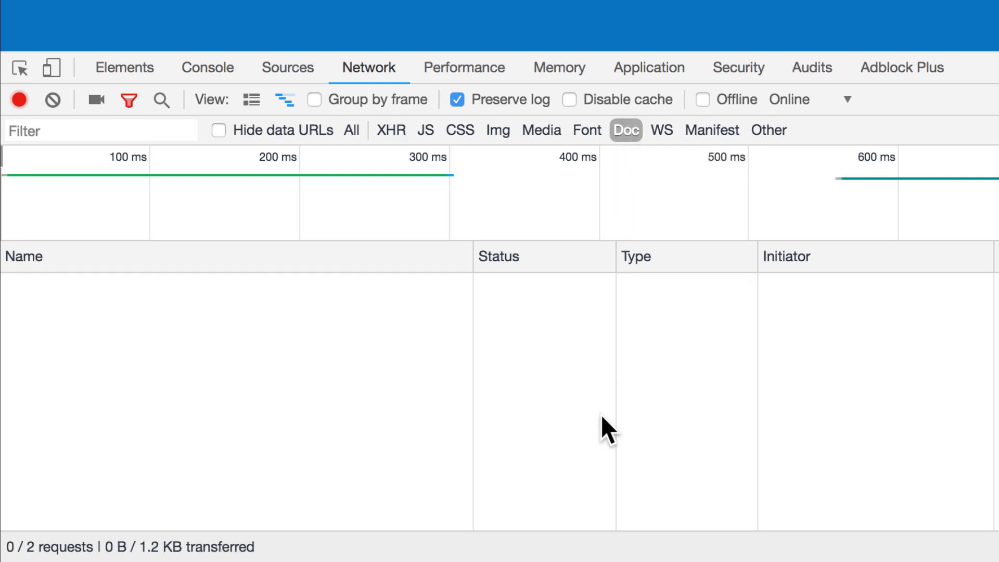
pyautogui.moveTo(860, 352)
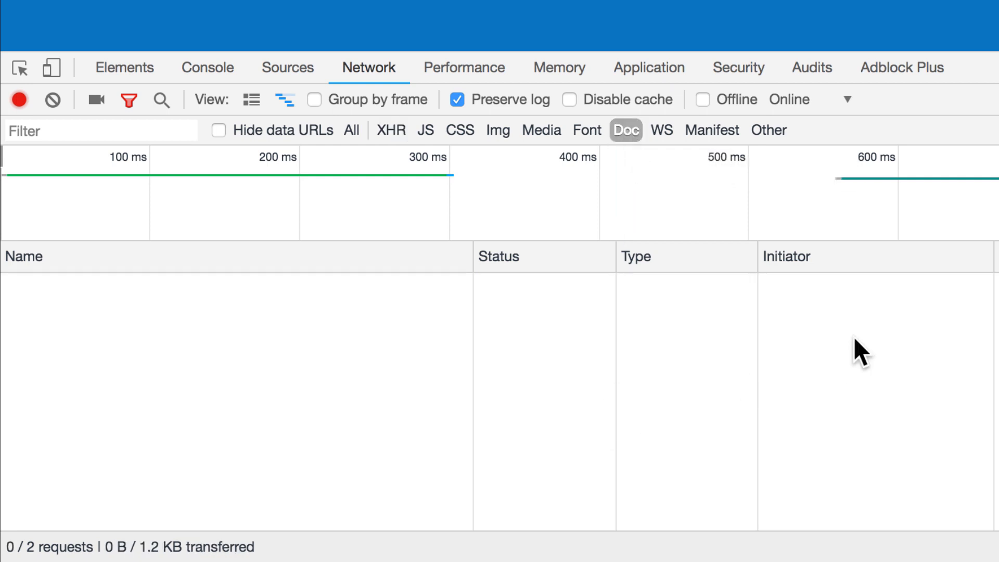
pyautogui.moveTo(792, 172)
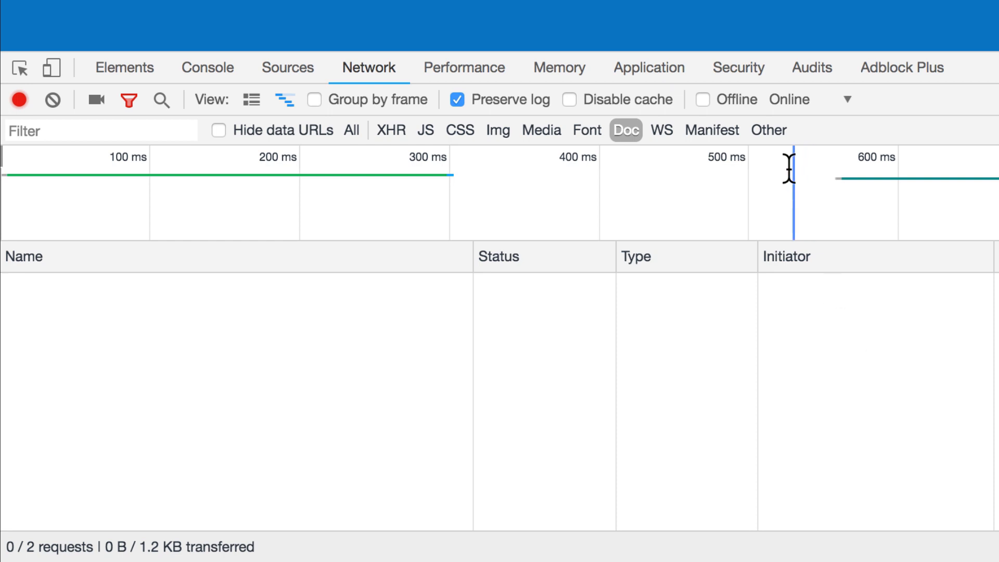
pyautogui.click(768, 131)
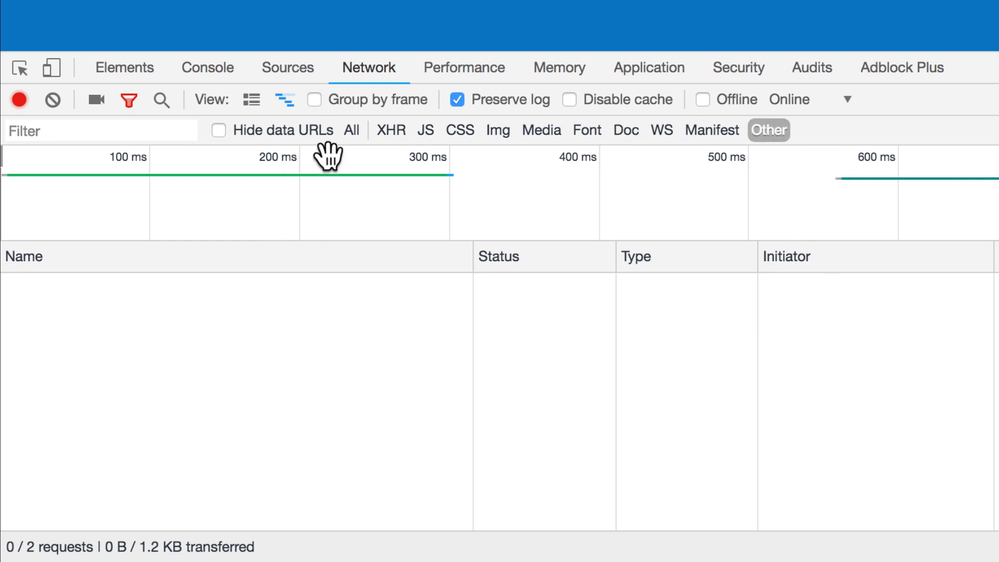
pyautogui.click(352, 130)
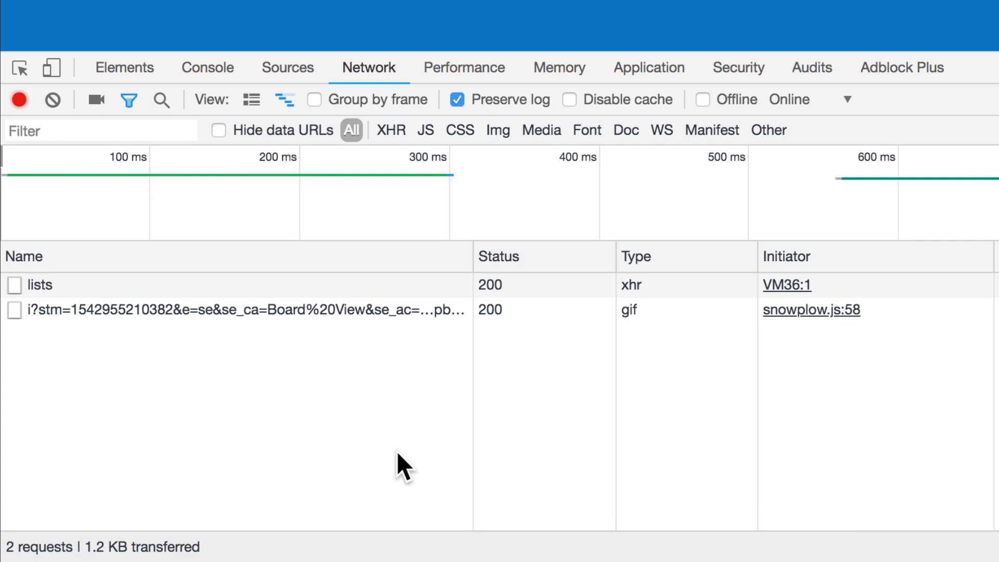
pyautogui.moveTo(99, 300)
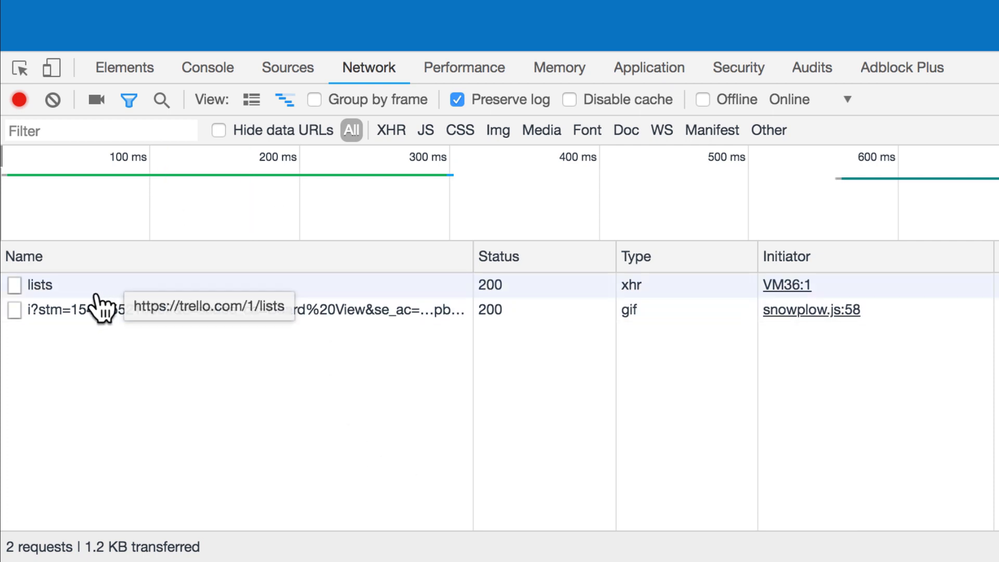
# Select the lists request and copy it as a cURL command from its context menu
pyautogui.click(39, 284)
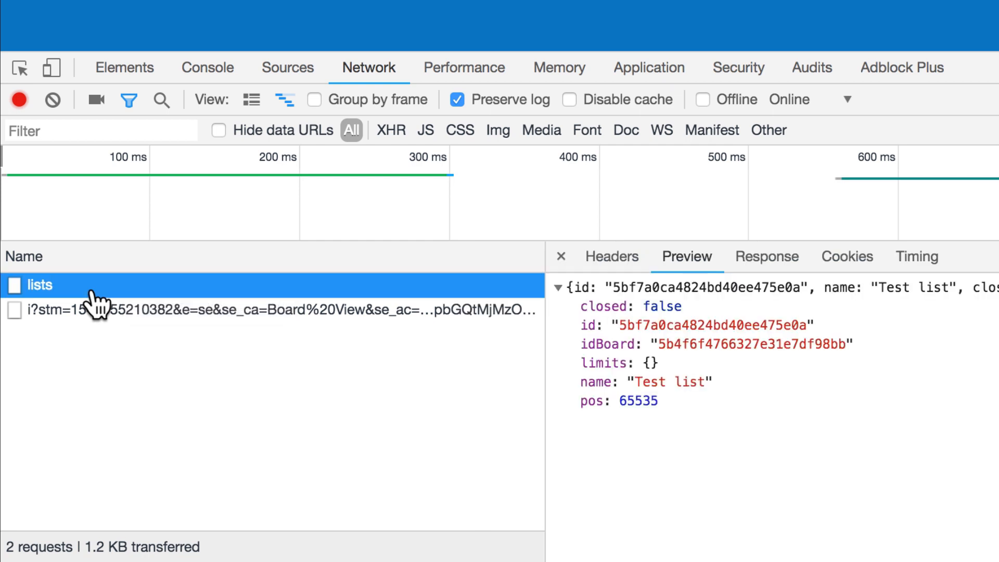
pyautogui.moveTo(110, 301)
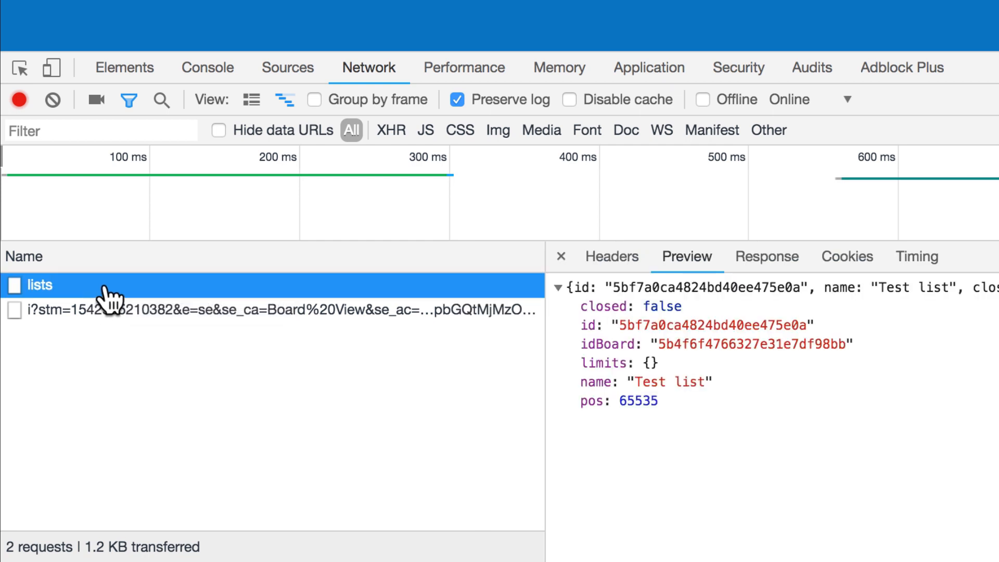
pyautogui.moveTo(111, 293)
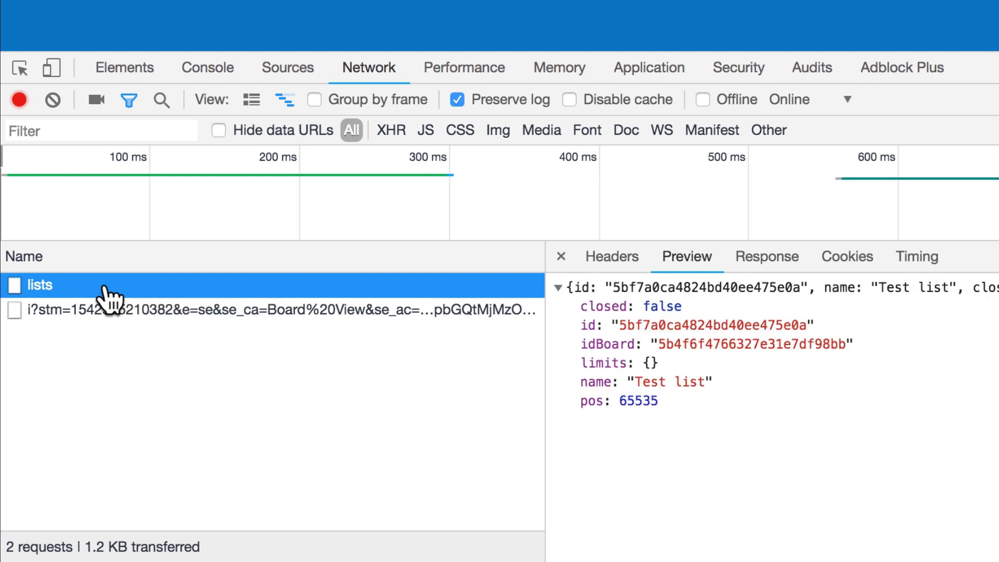
pyautogui.rightClick(40, 285)
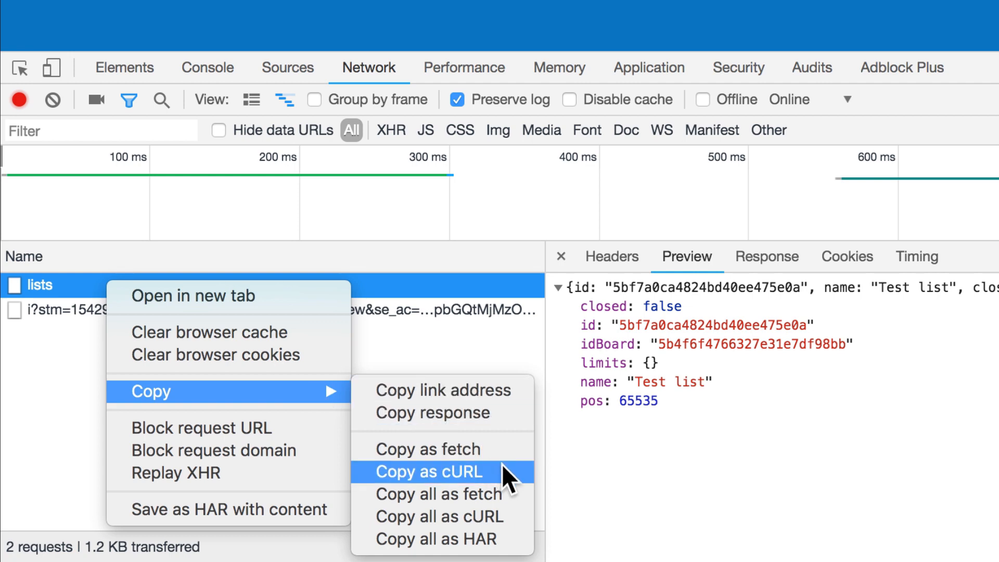
pyautogui.moveTo(502, 487)
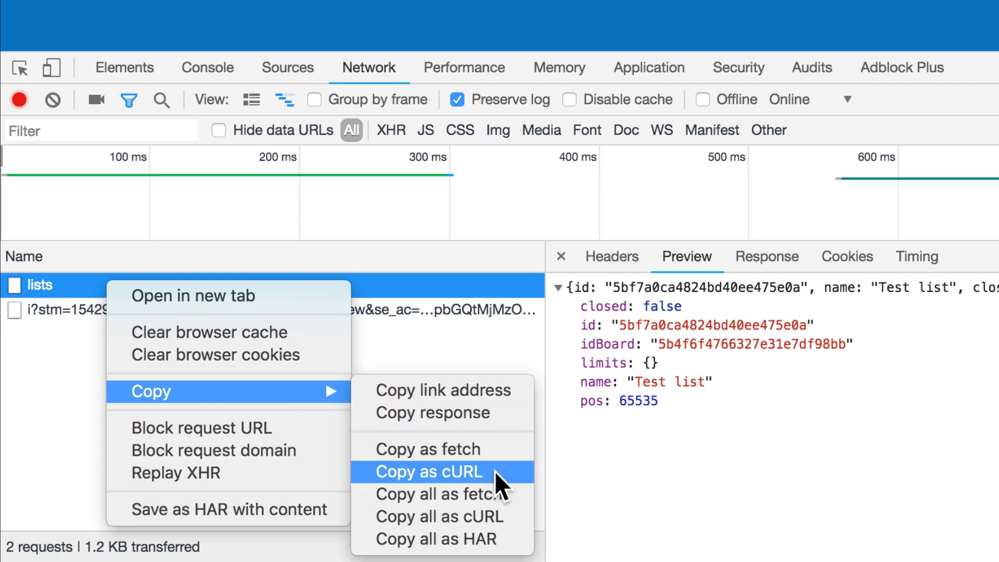
pyautogui.click(429, 472)
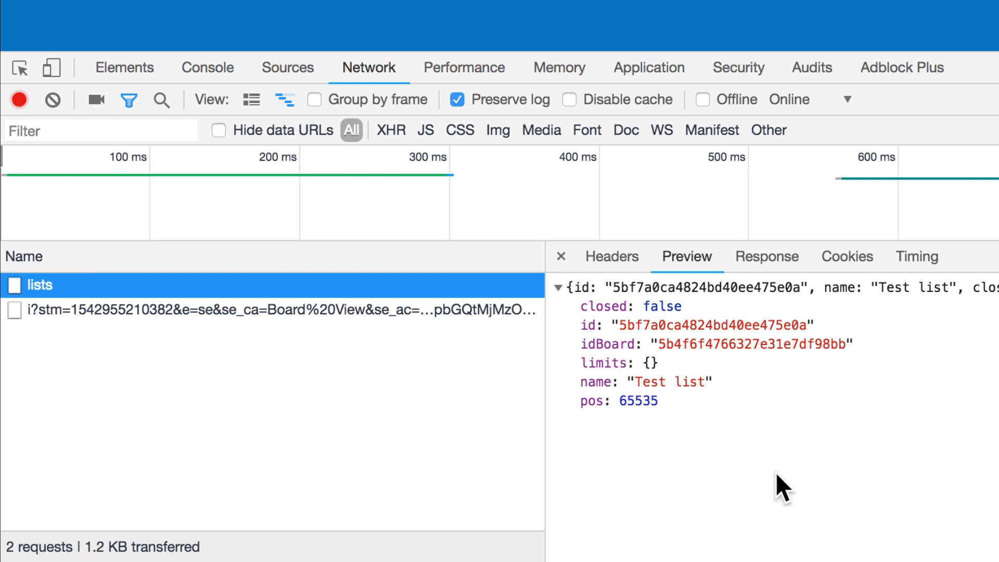
# Review the lists request's General and Request Headers: POST method, 200 status and cookie
pyautogui.click(611, 256)
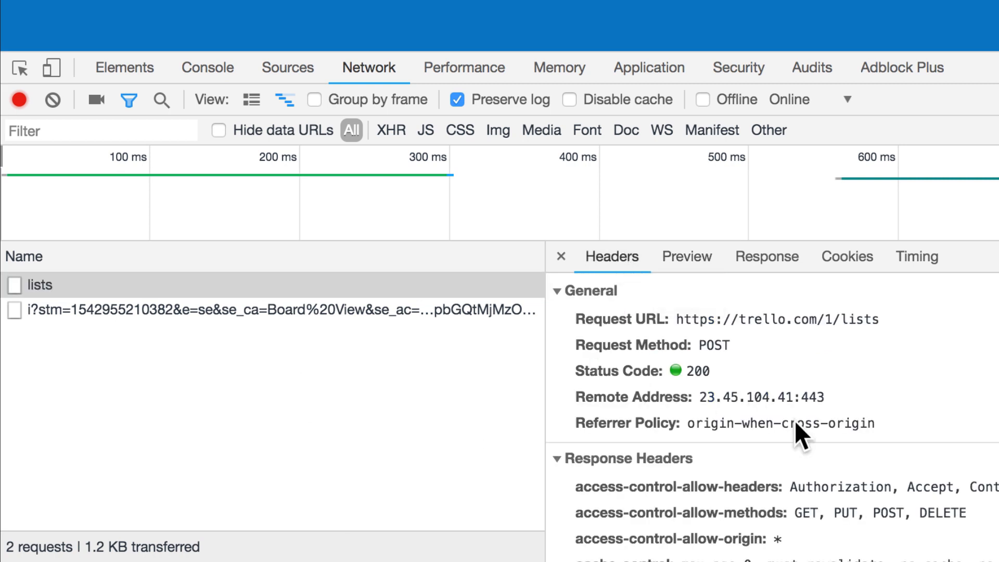
pyautogui.scroll(-3)
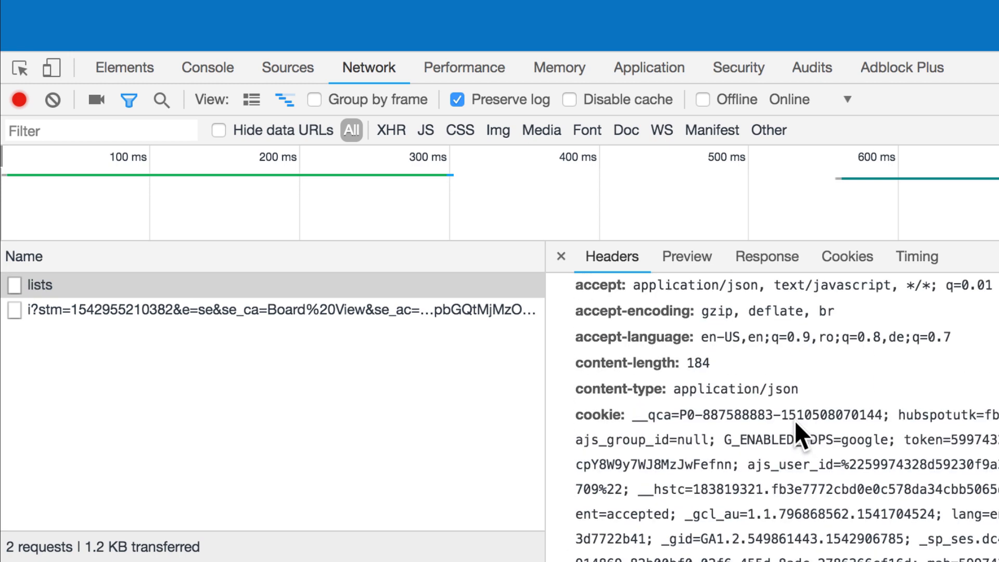
pyautogui.scroll(-3)
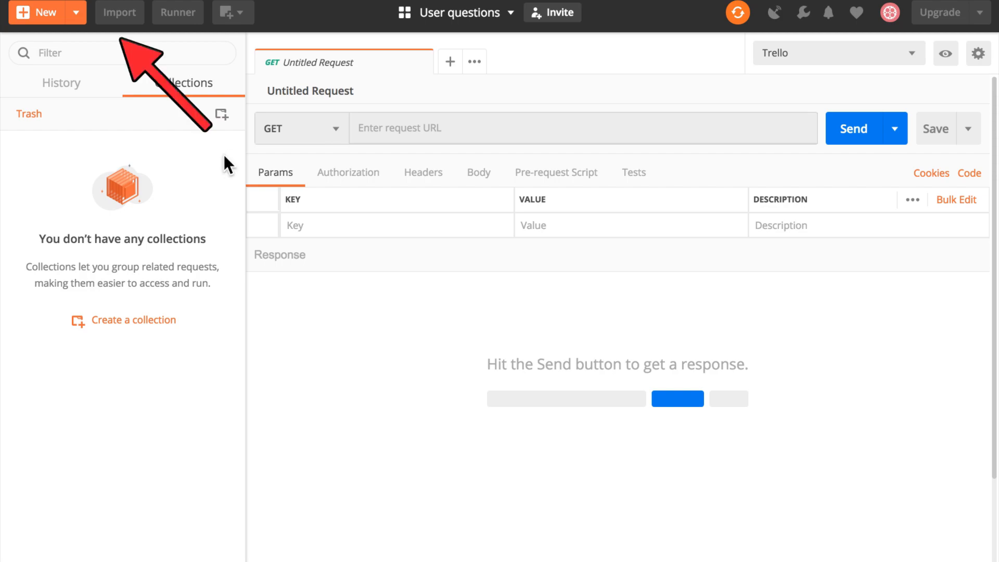
pyautogui.click(119, 12)
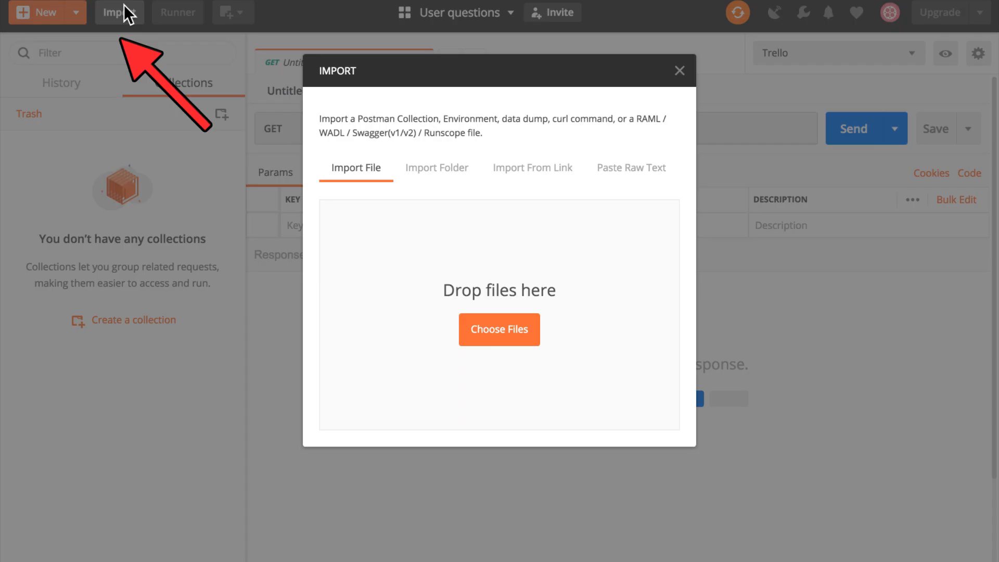
pyautogui.click(631, 168)
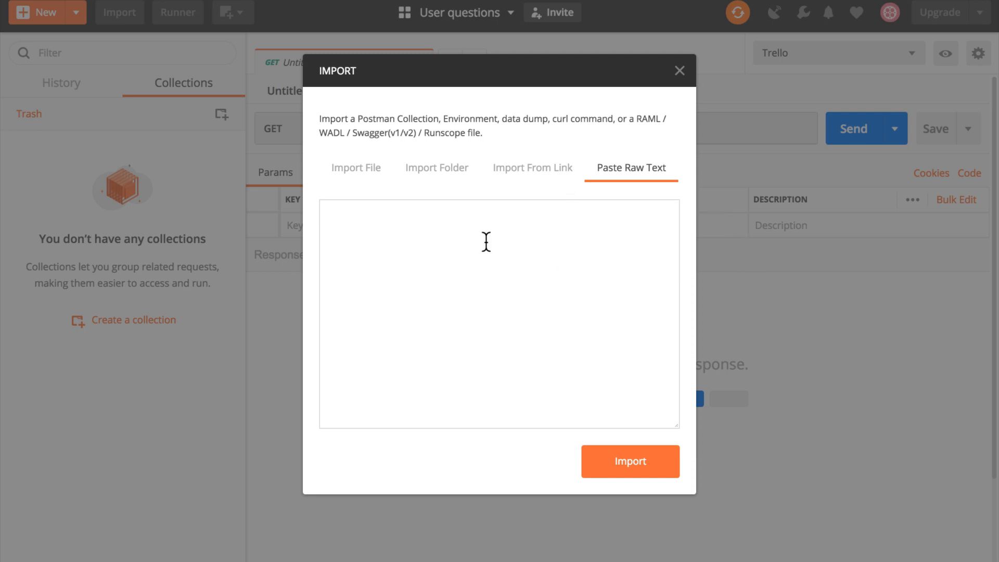
pyautogui.moveTo(461, 290)
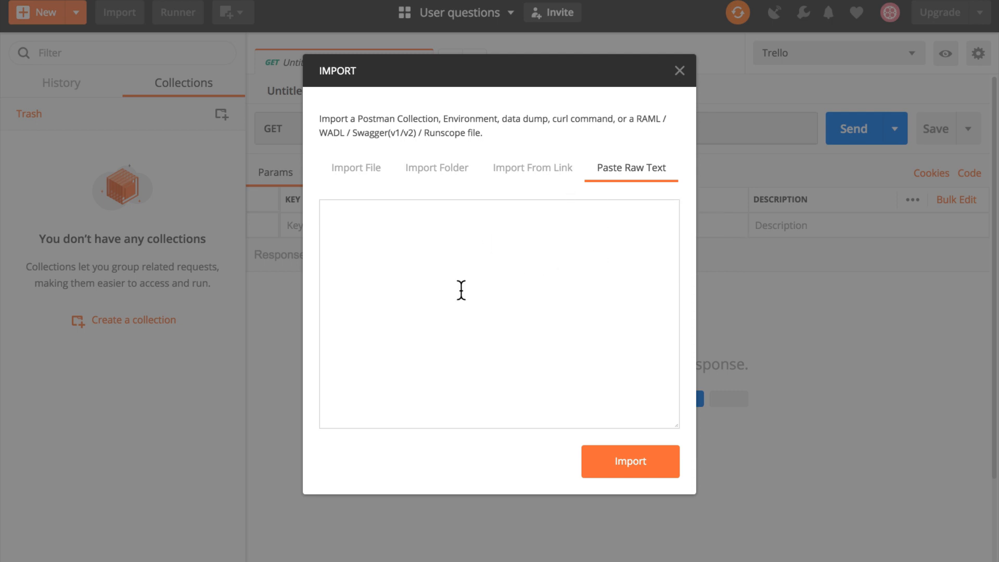
pyautogui.moveTo(464, 288)
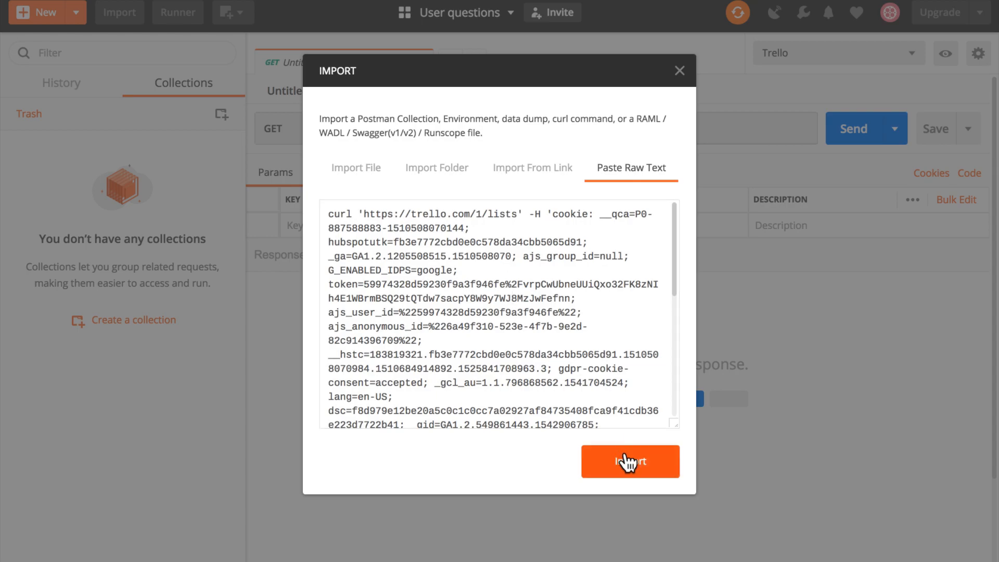
pyautogui.click(630, 462)
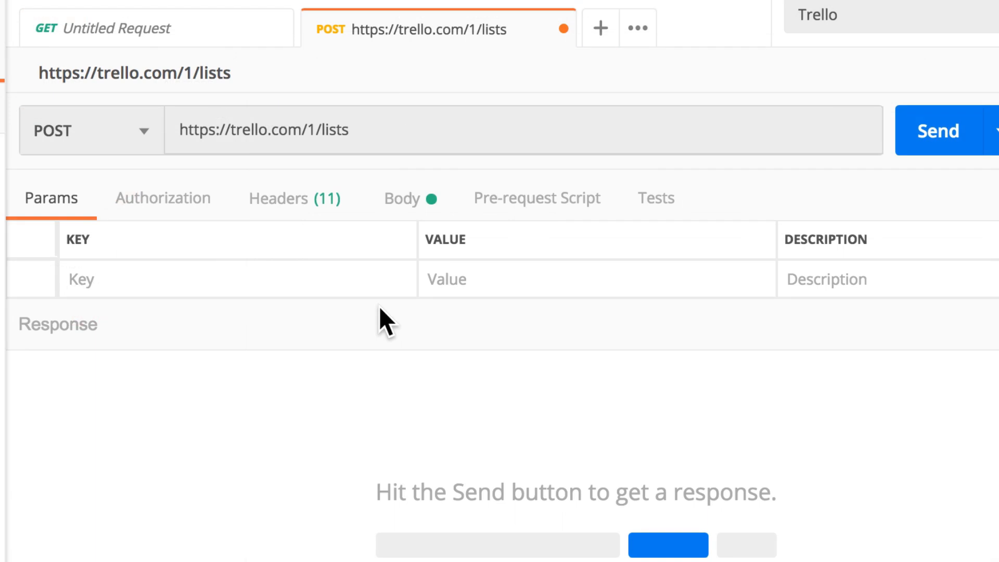
pyautogui.moveTo(138, 153)
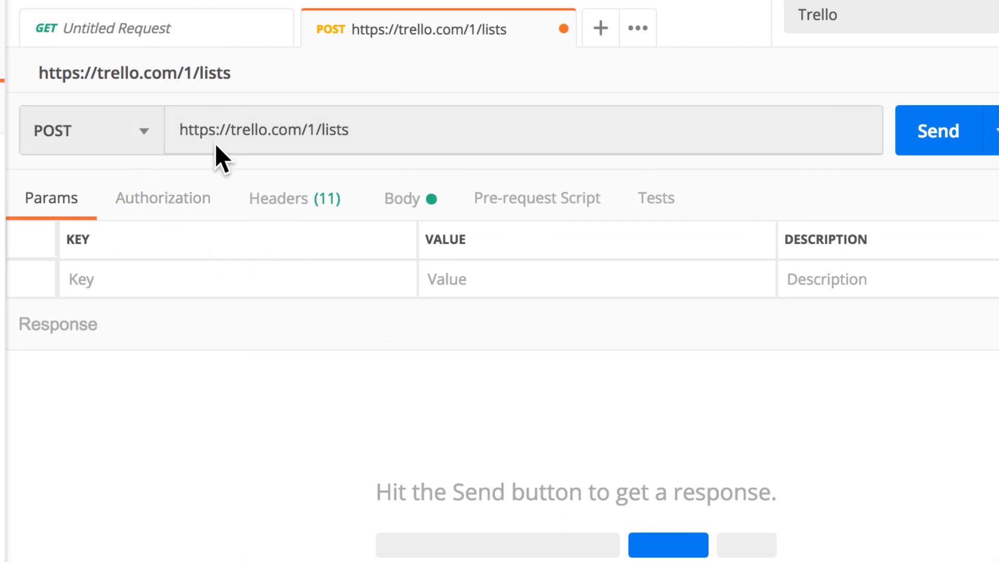
# View the imported request's raw JSON body, then its 11 headers
pyautogui.click(401, 198)
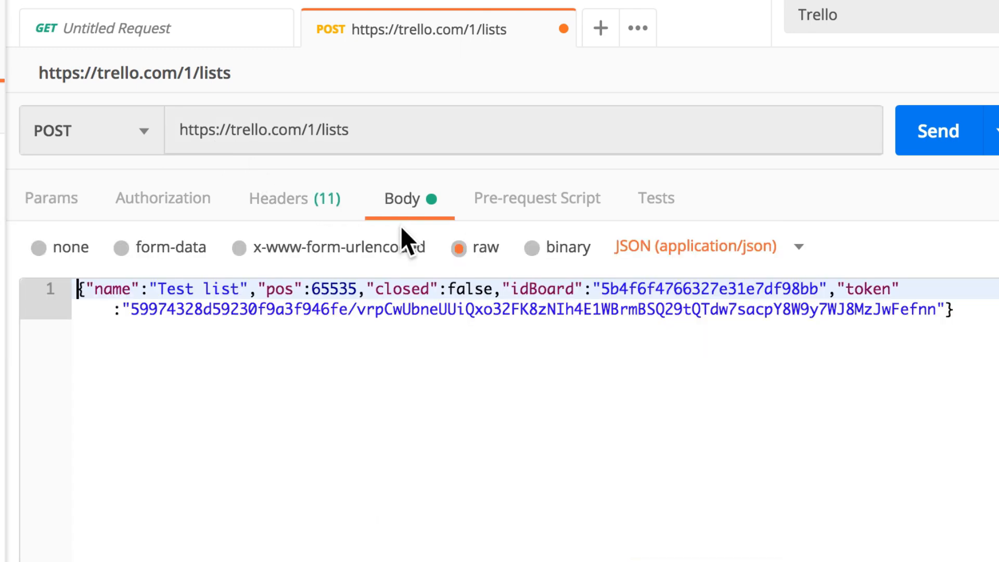
pyautogui.moveTo(328, 207)
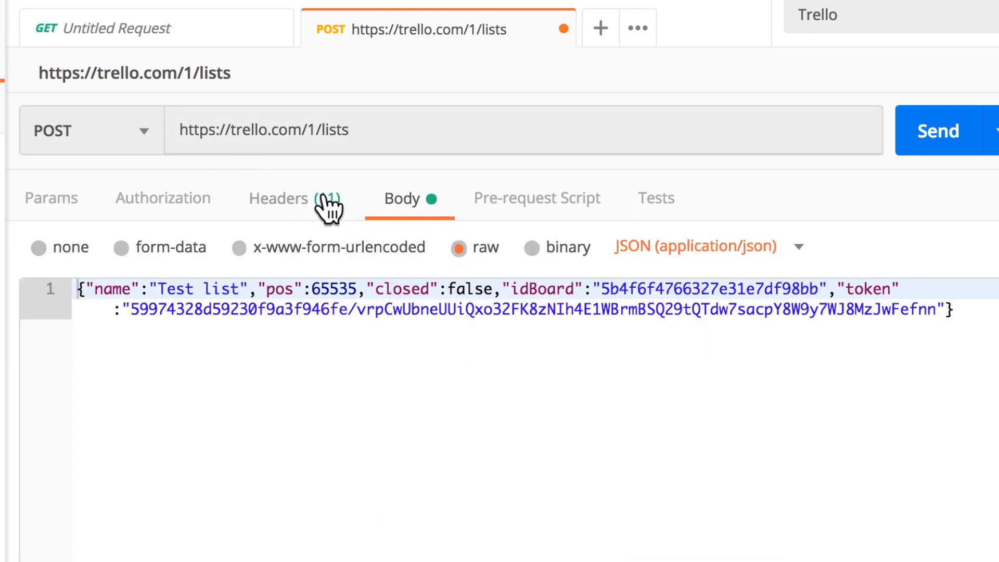
pyautogui.click(279, 198)
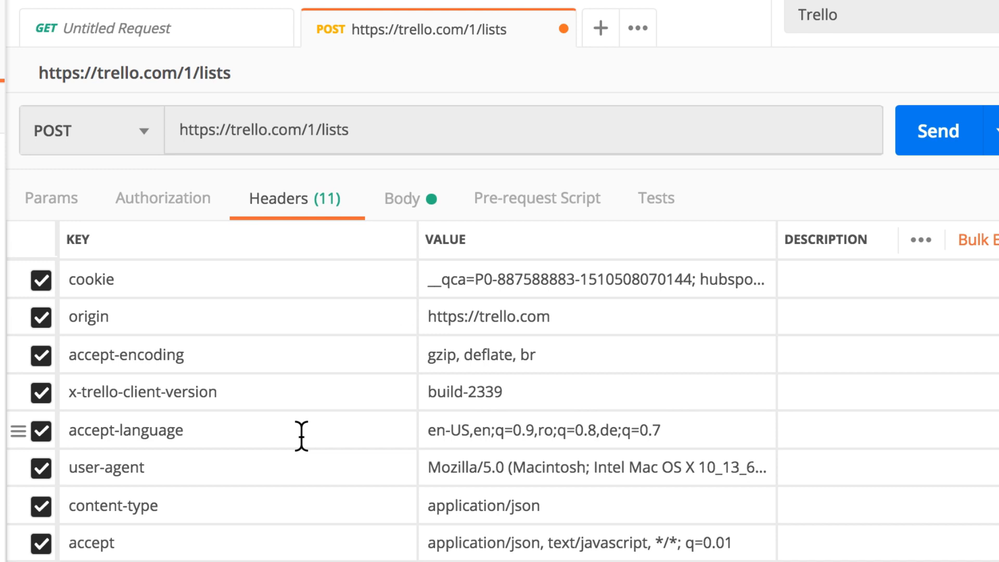
pyautogui.moveTo(943, 139)
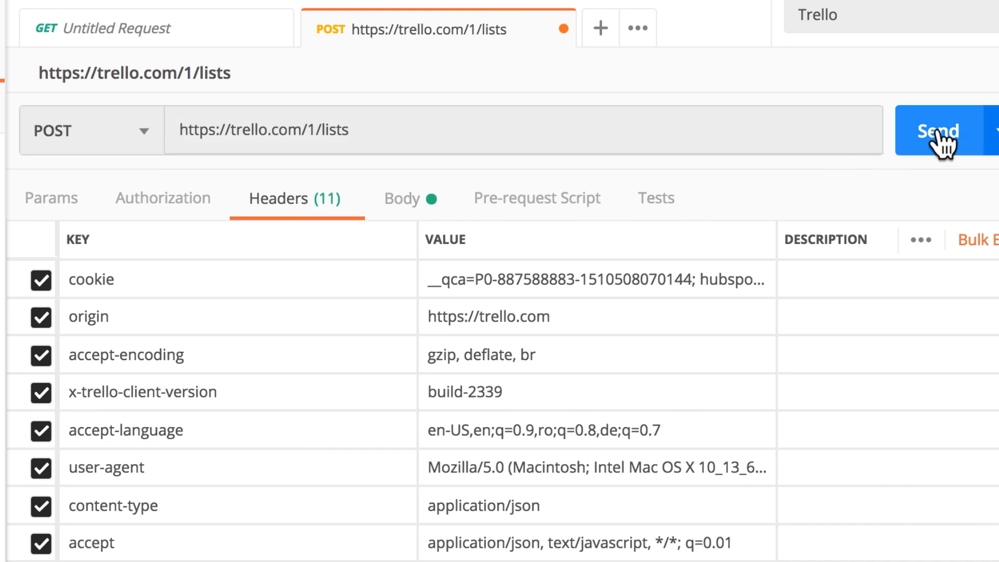
# Send the POST to Trello and review the 200 OK response and its headers
pyautogui.click(940, 131)
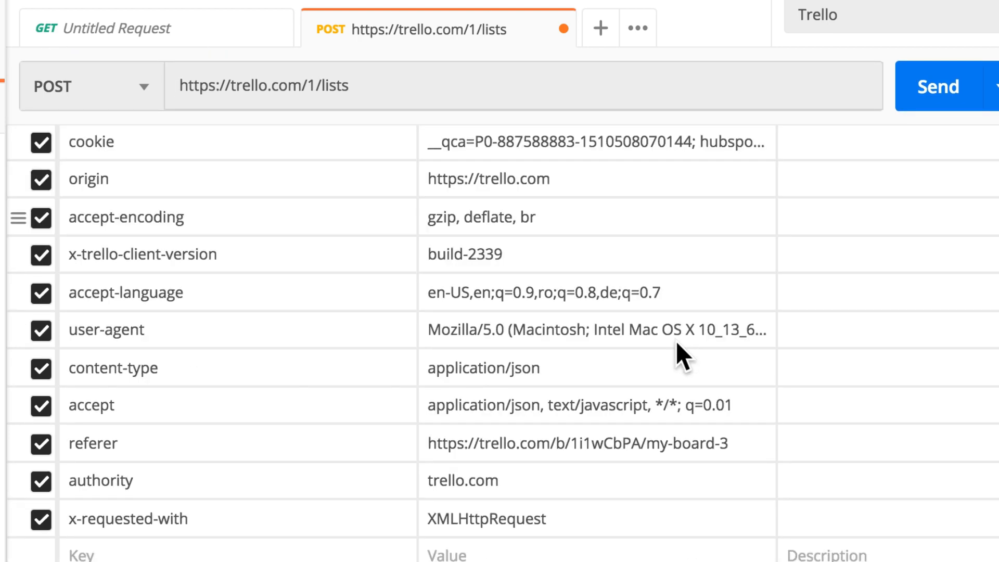
pyautogui.click(938, 86)
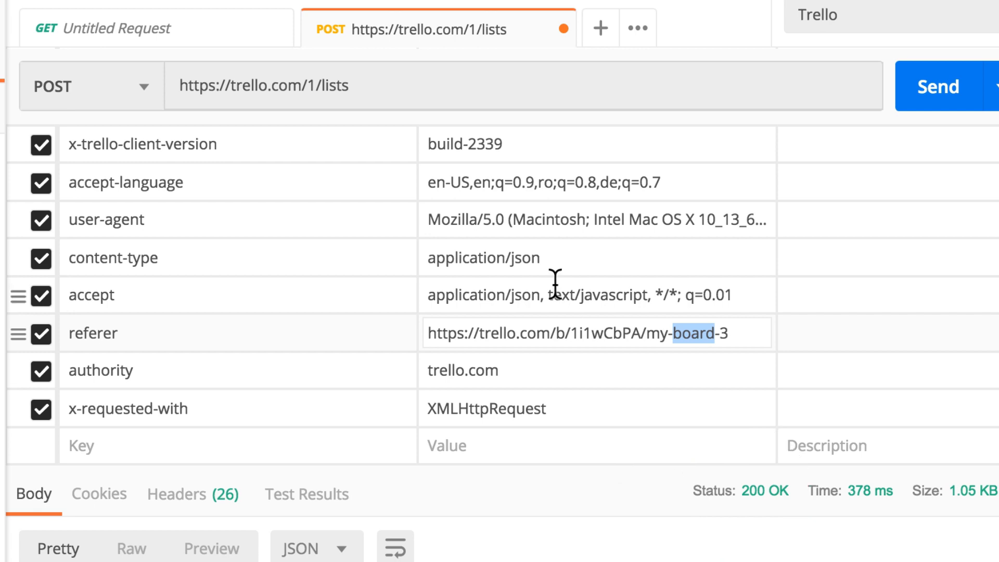
pyautogui.scroll(3)
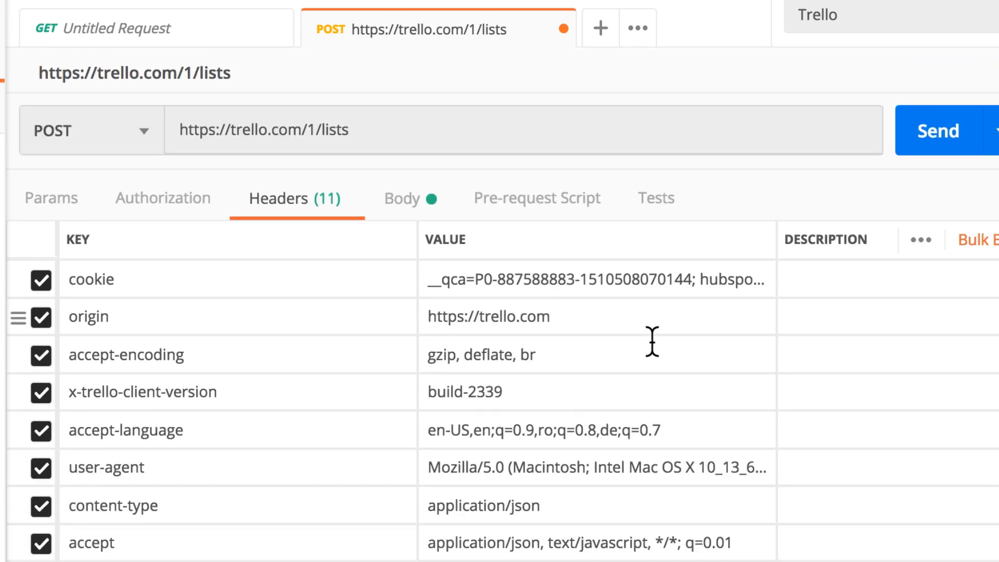
pyautogui.moveTo(343, 284)
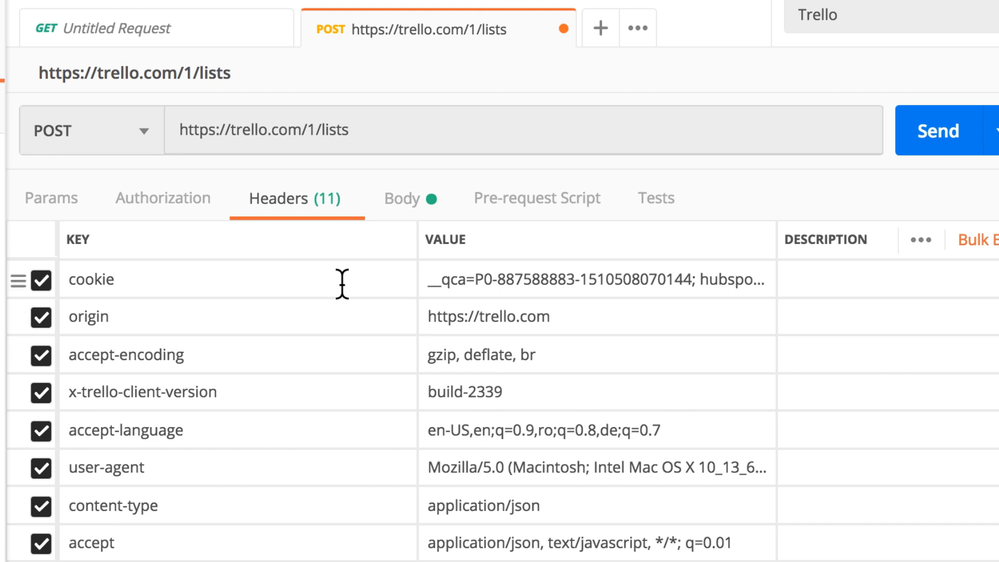
pyautogui.moveTo(191, 361)
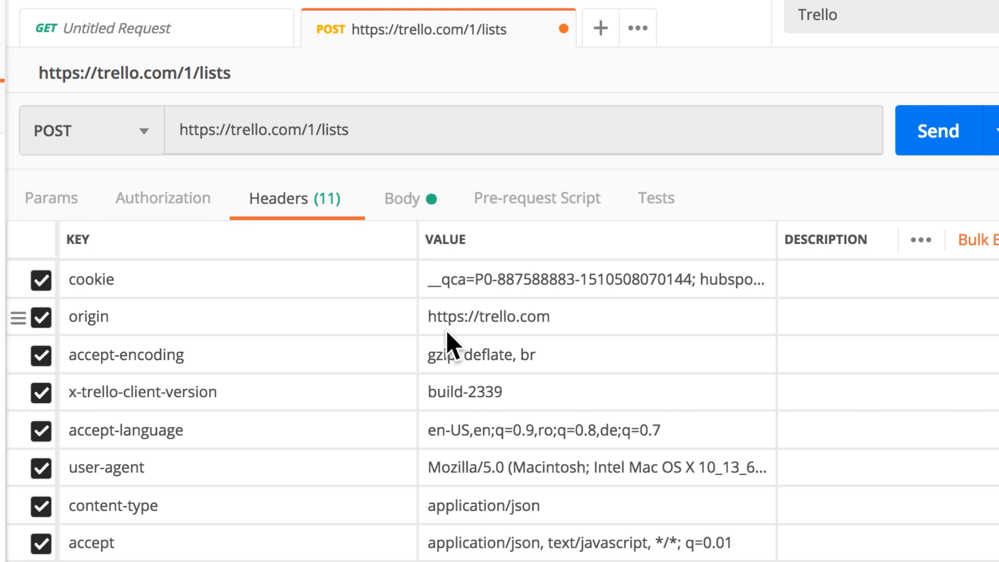
pyautogui.moveTo(454, 256)
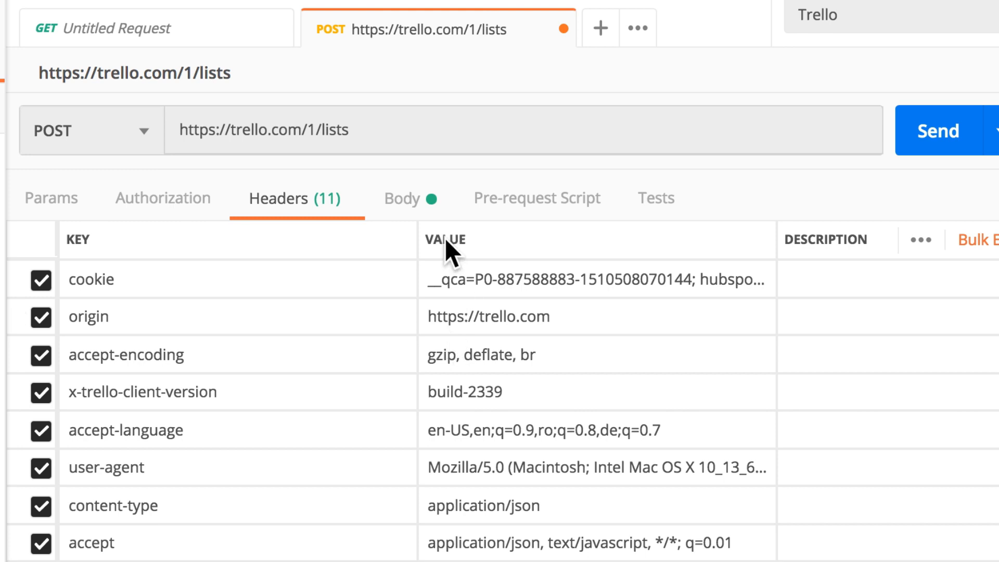
# Show the raw JSON body again with the Test list name and board id
pyautogui.click(400, 199)
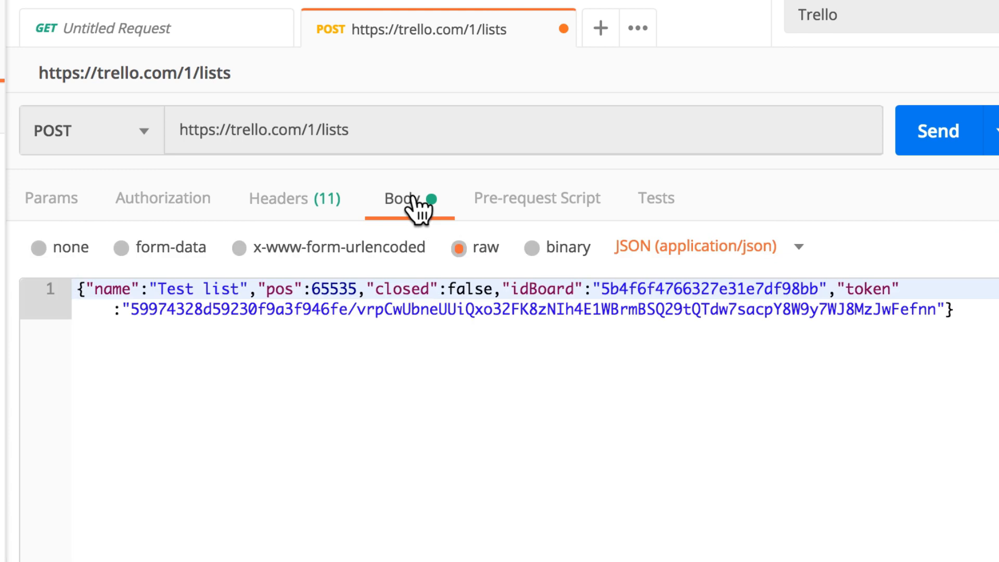
pyautogui.moveTo(511, 465)
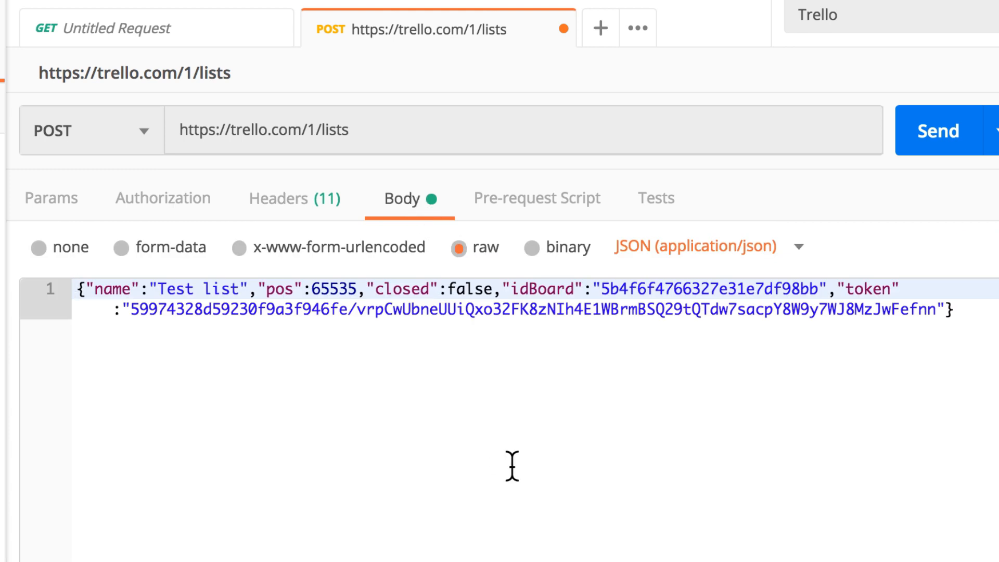